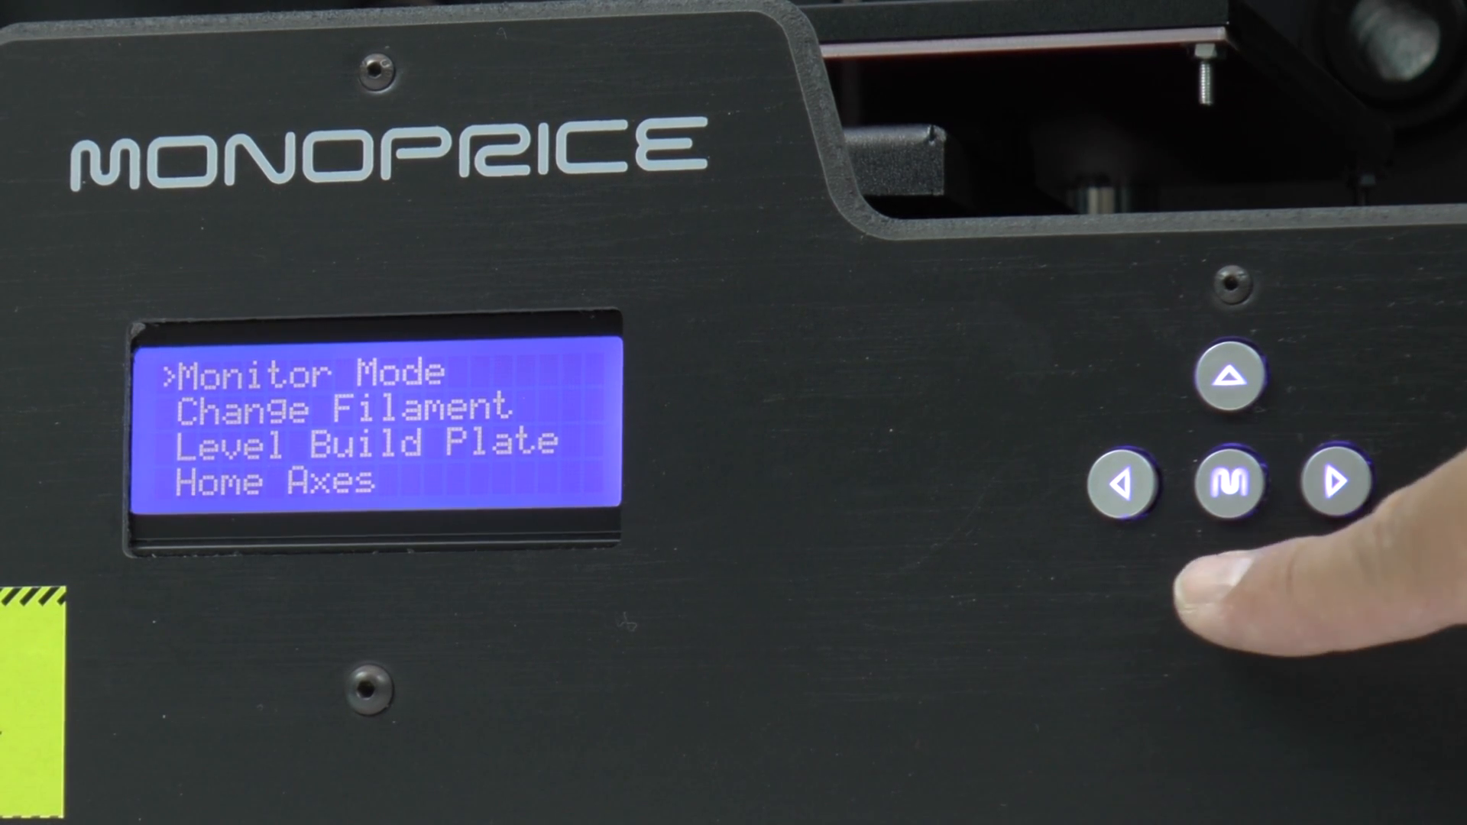
Choose Change Filament, then Load right, to heat the right extruder for loading.
click(1234, 484)
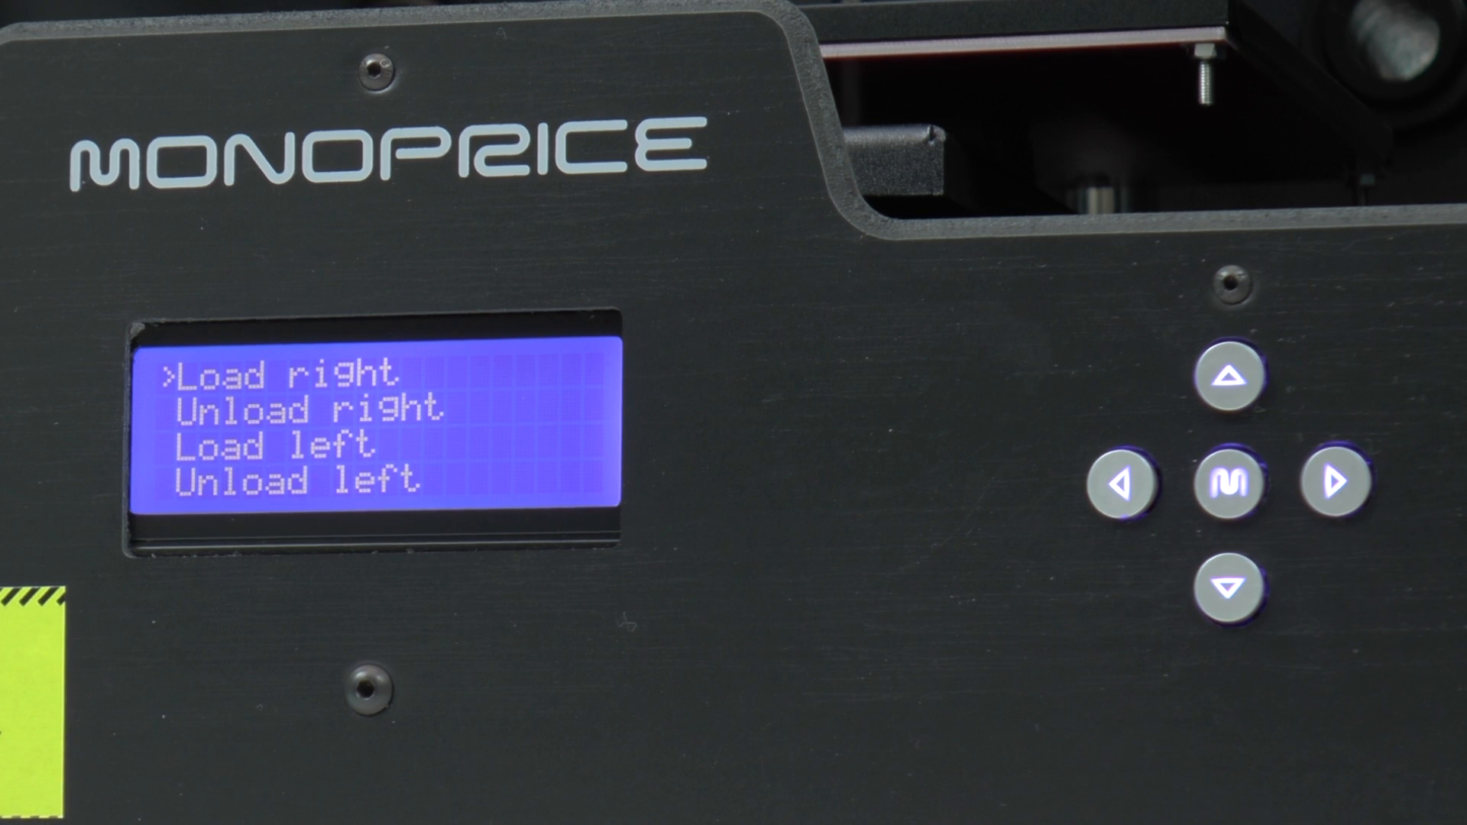
click(1233, 484)
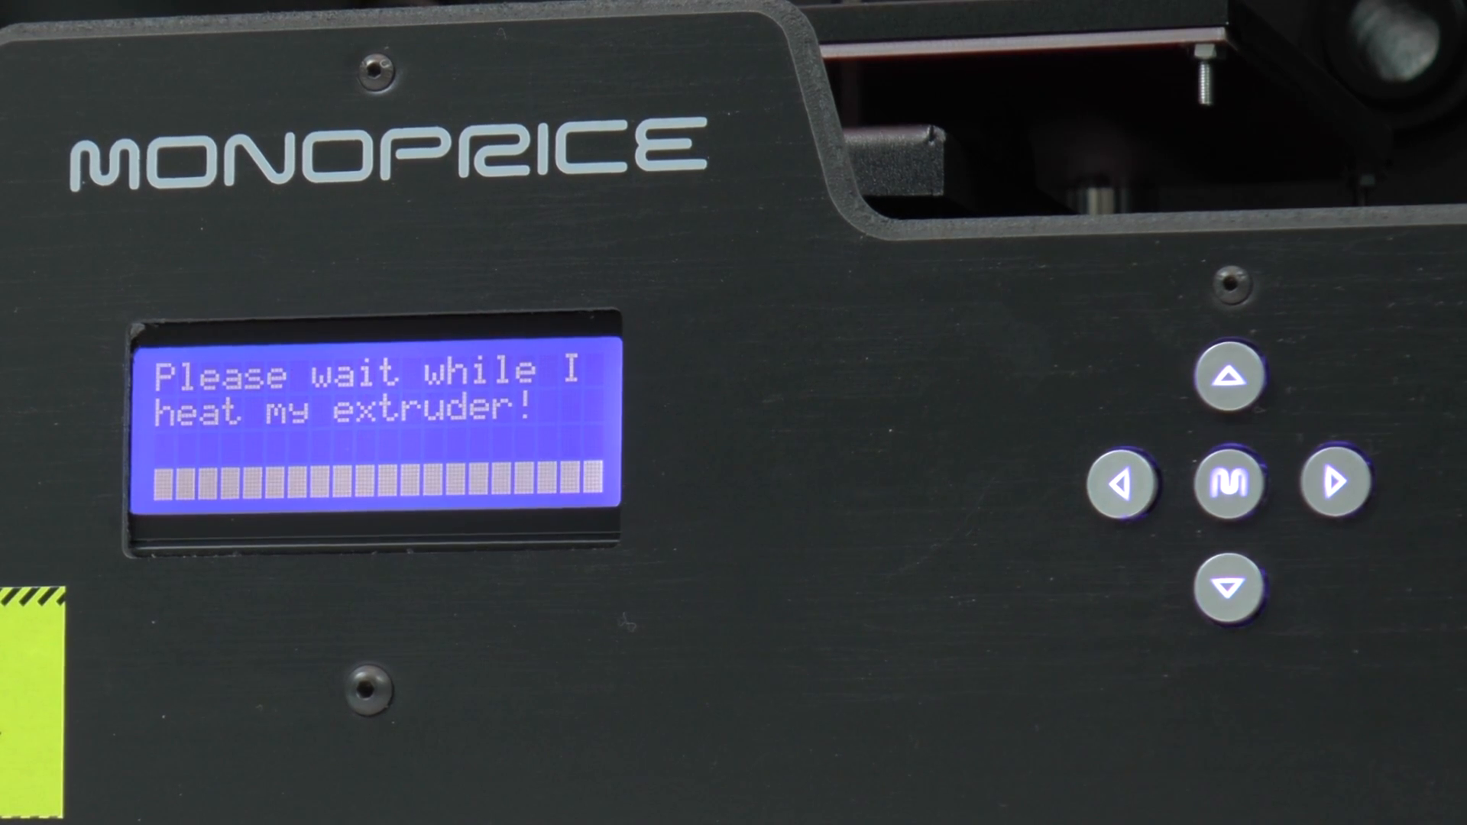